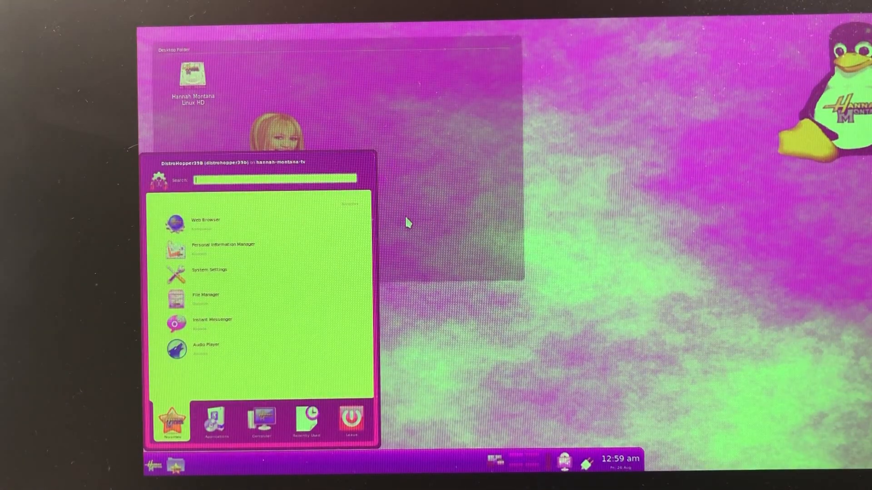
mouse_move(320, 431)
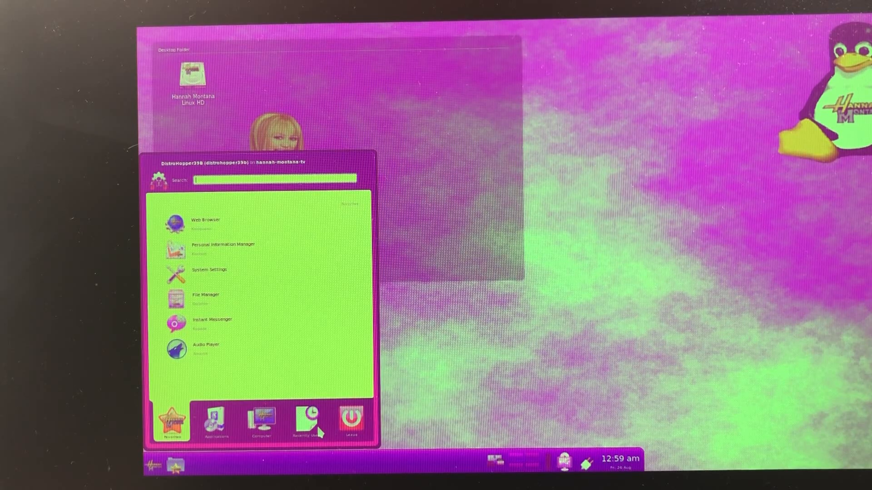
- Switch to the Konsole window showing the finished wget download of neofetch
left_click(216, 421)
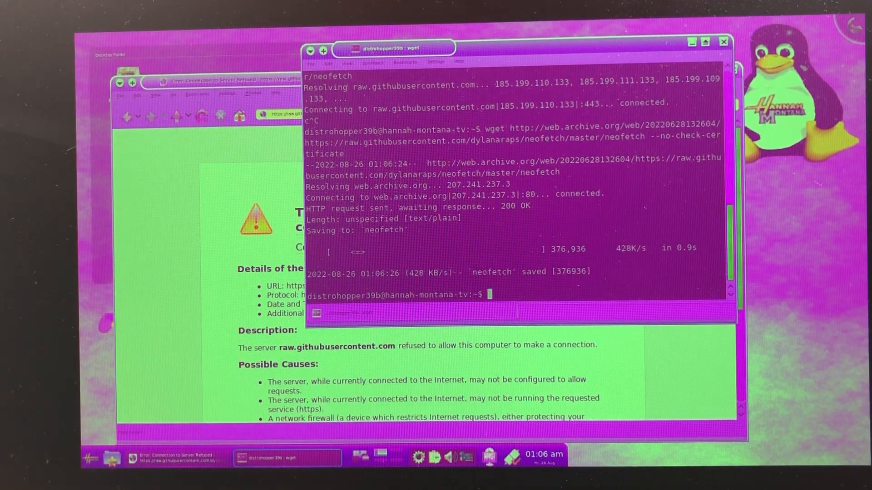
- Make neofetch executable with chmod +x and run it to report Ubuntu 9.04 on the Apple host
type("chmod")
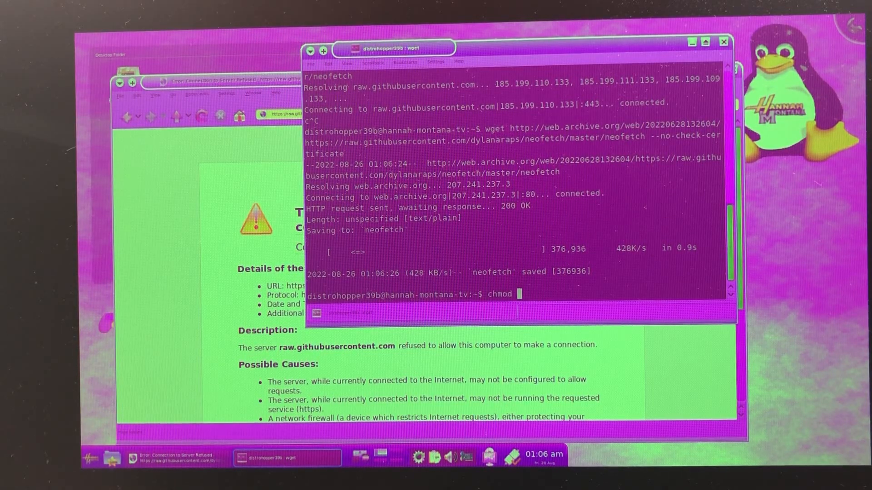
type("+x neof")
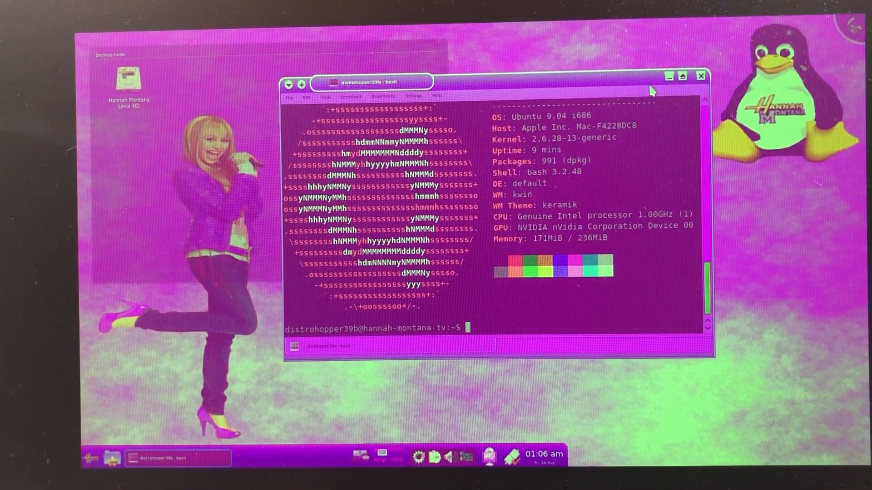
type("una")
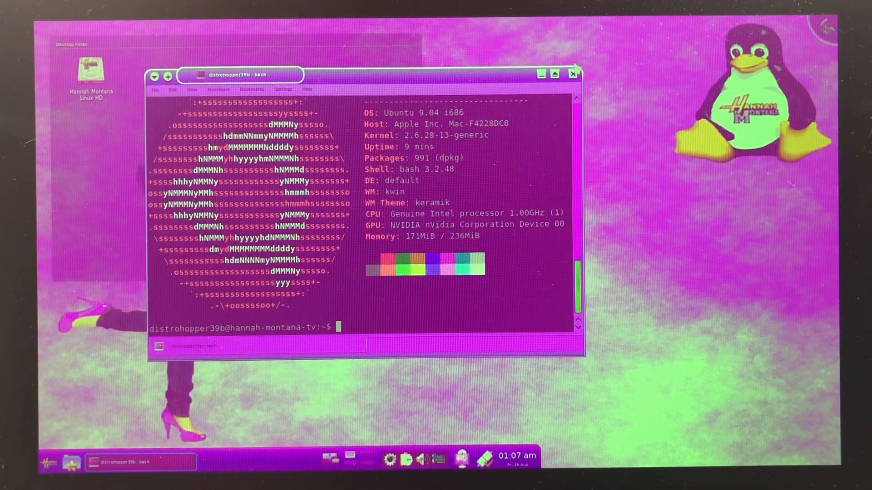
- Close Konsole and shut down via Kickoff Leave > Shutdown, confirming Turn Off Computer
left_click(573, 73)
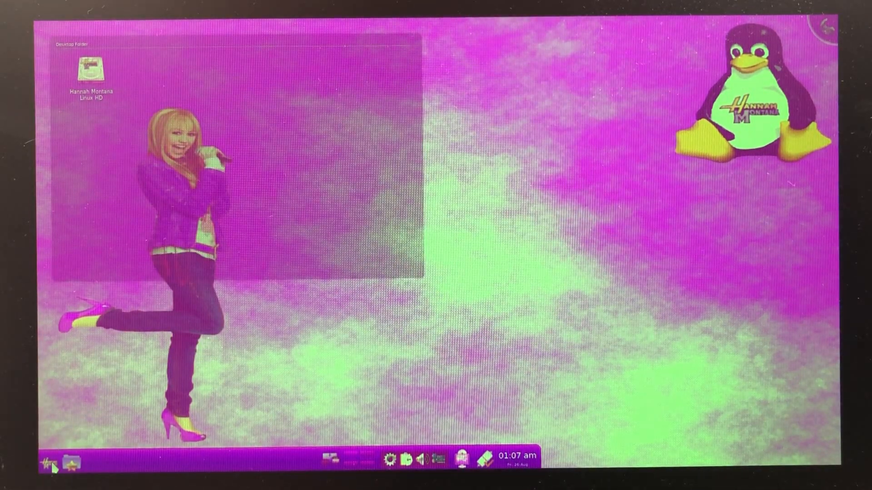
left_click(49, 462)
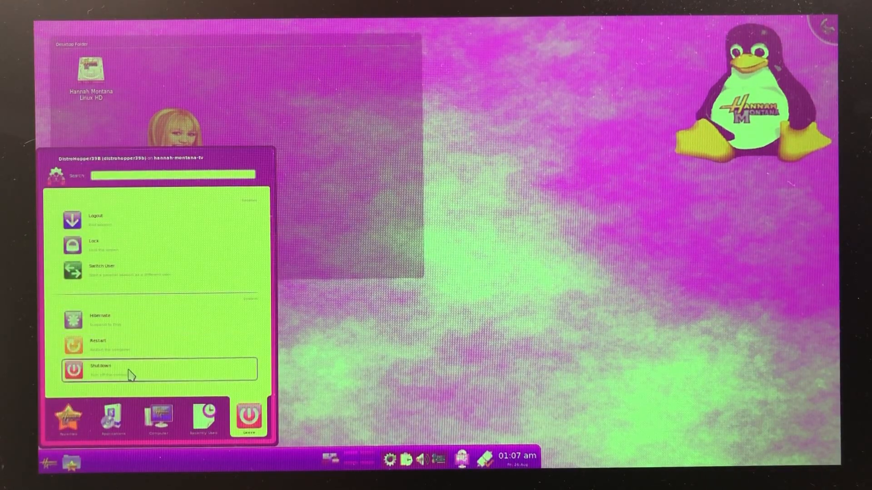
left_click(455, 304)
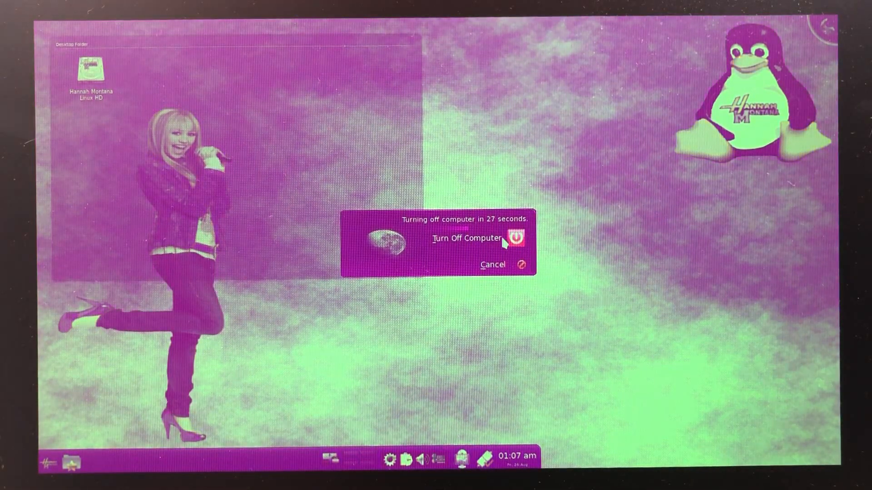
left_click(491, 264)
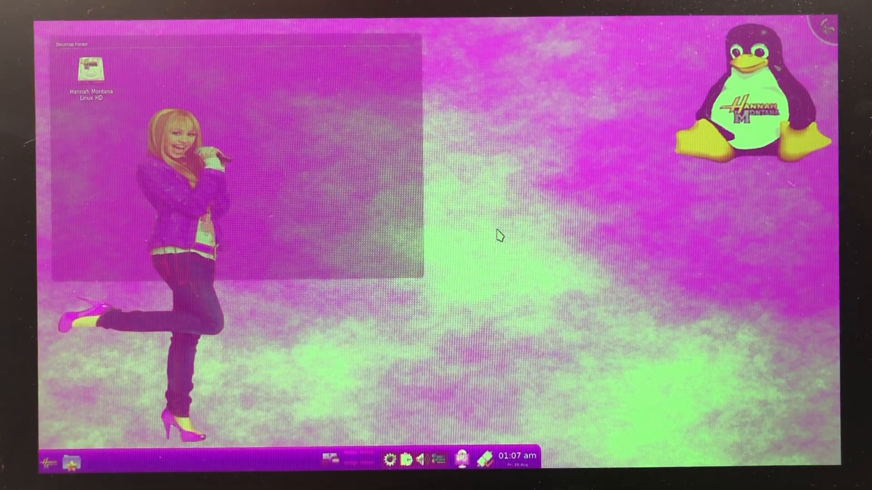